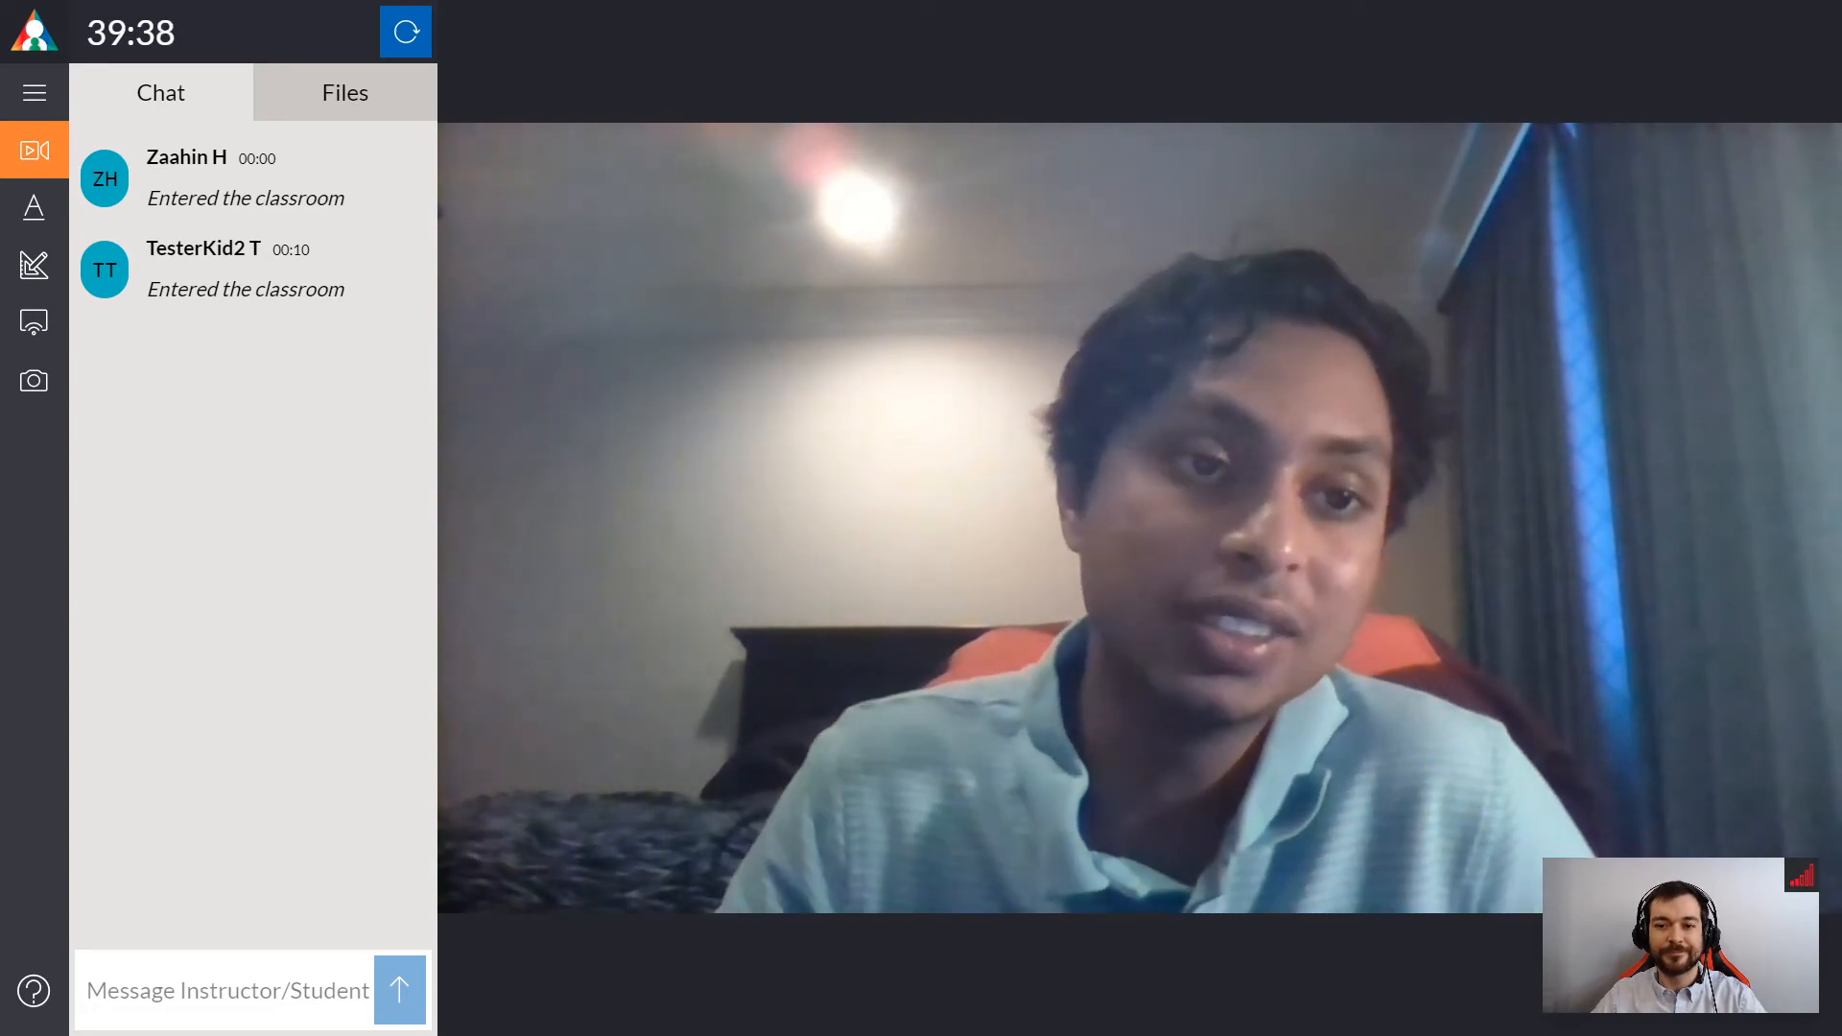
Step: Sketch two intertwined DNA strands with a base-pair rung on the whiteboard
left_click(34, 265)
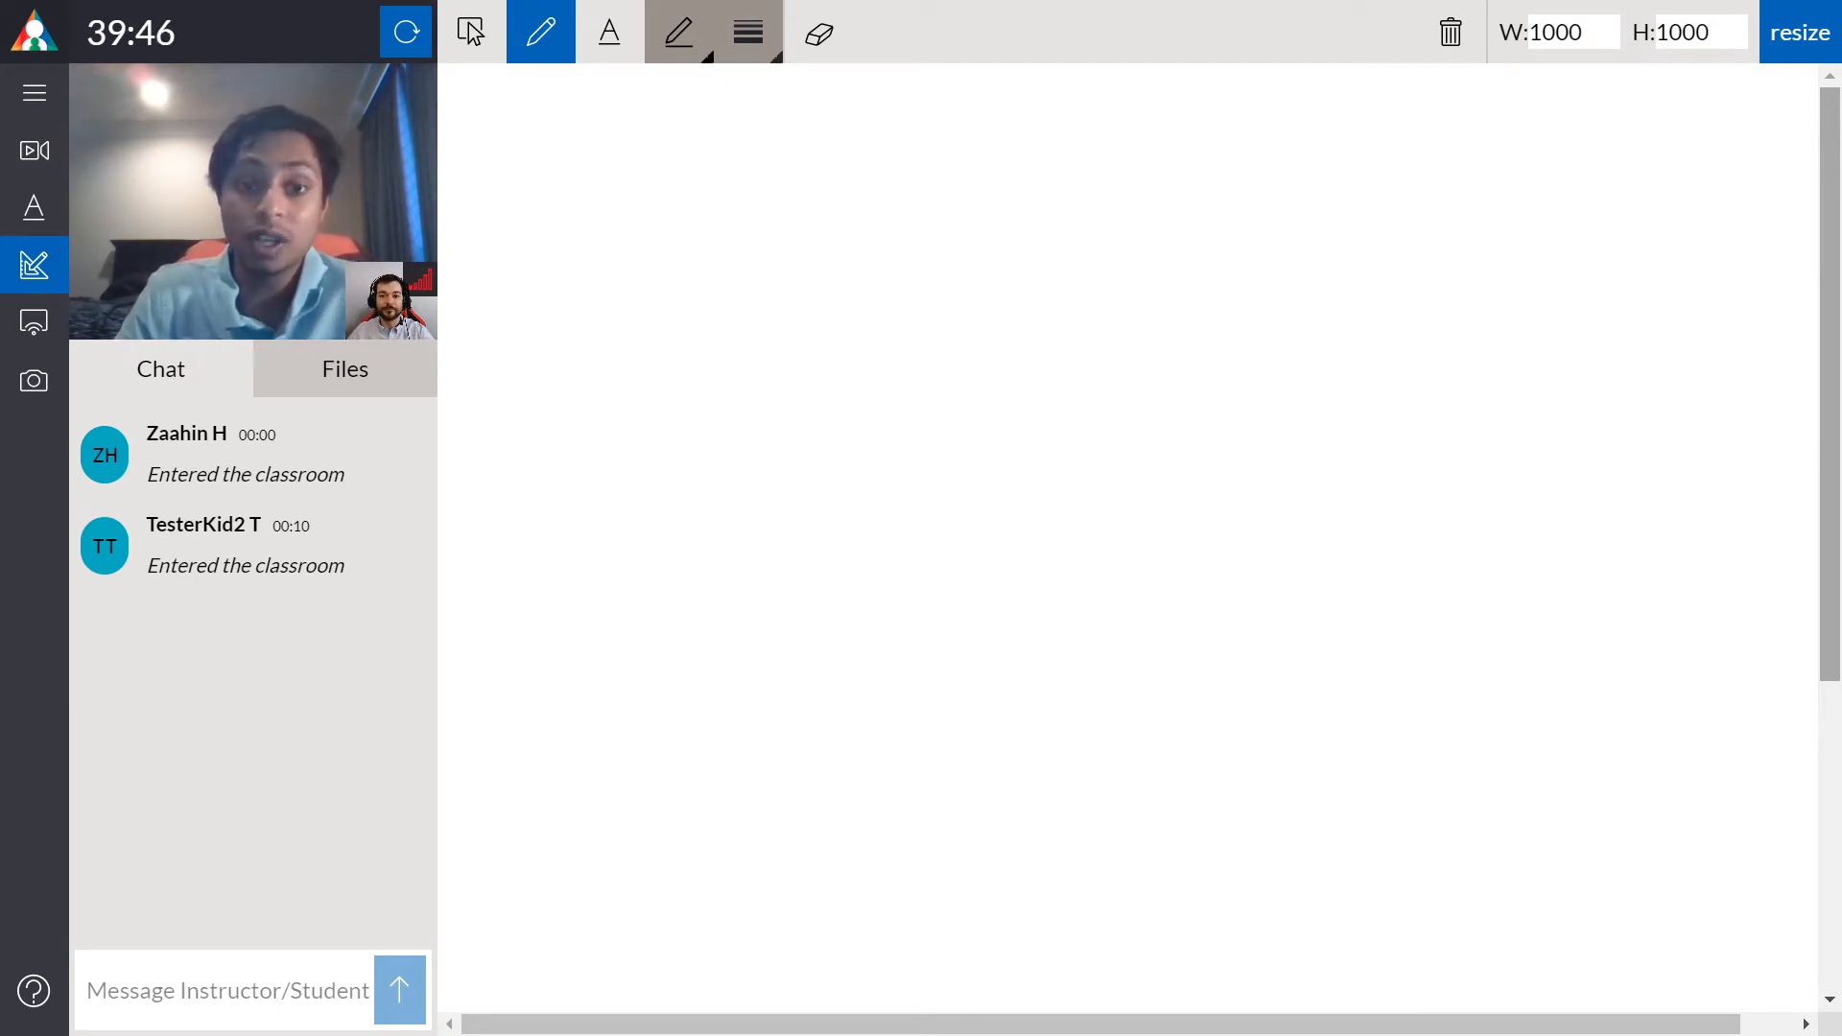
left_click_drag(1016, 176, 1034, 664)
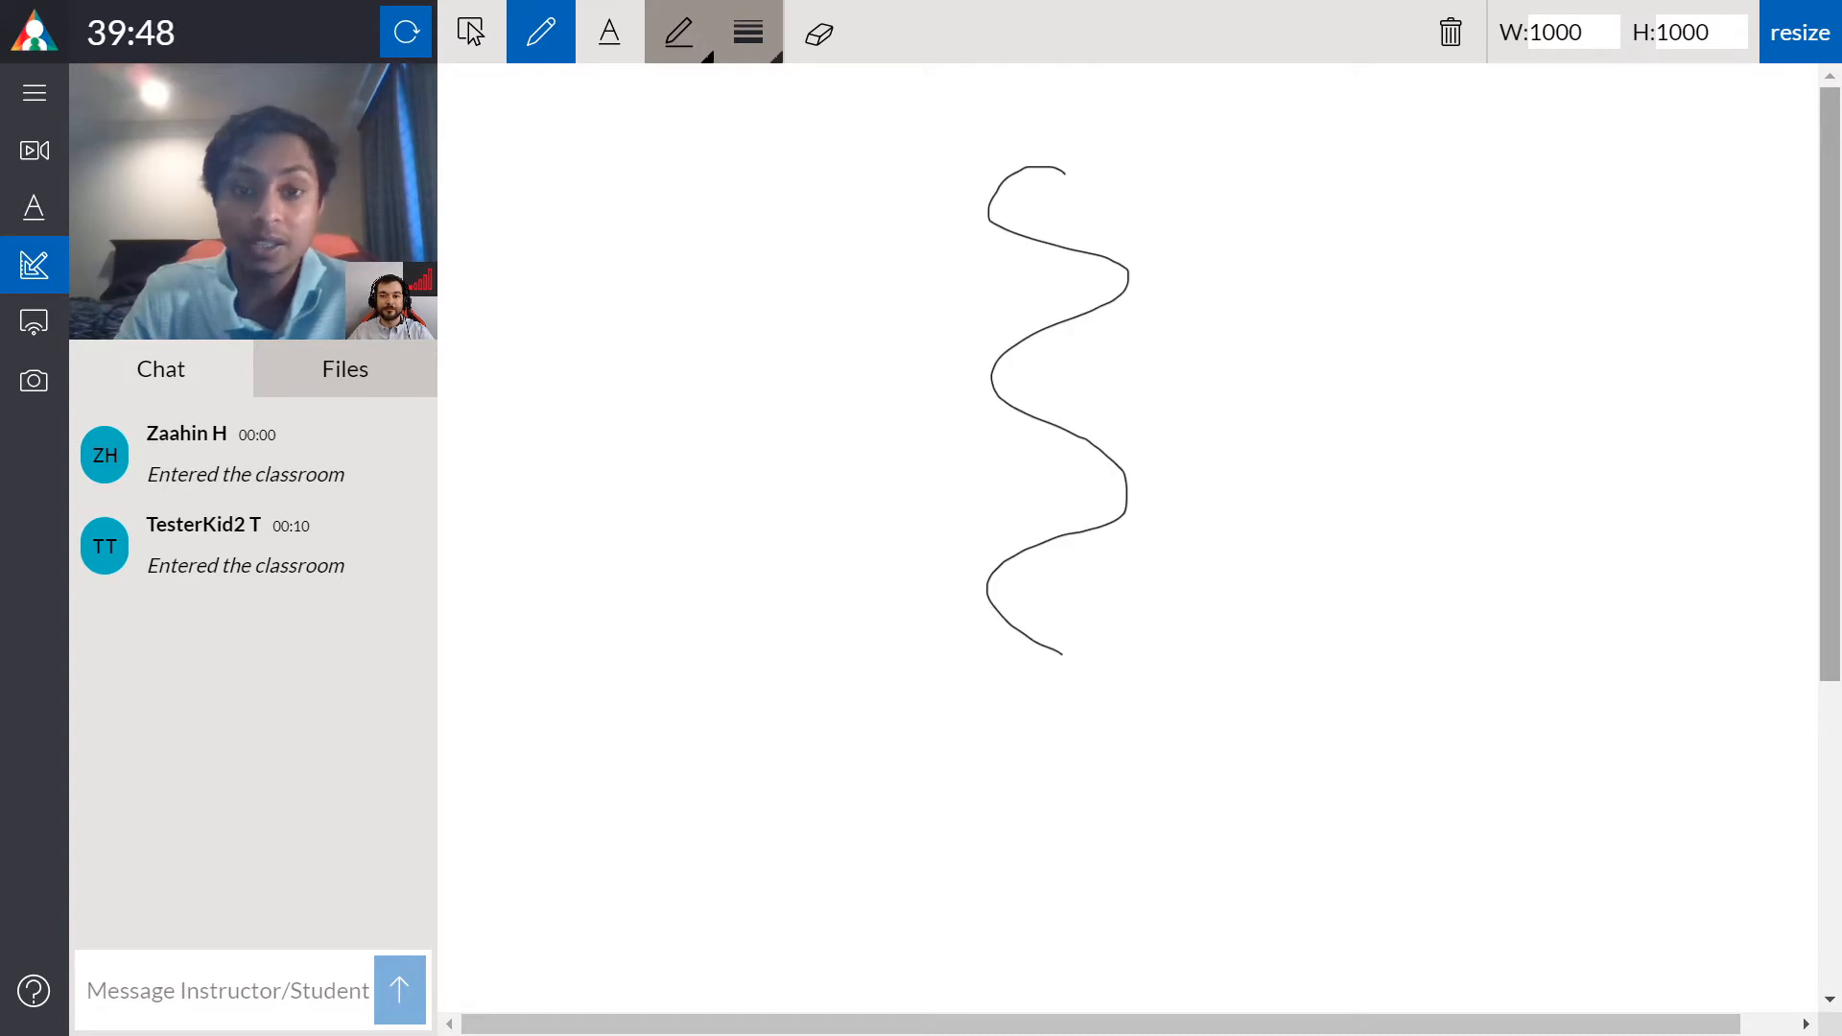
left_click_drag(1092, 141, 1045, 652)
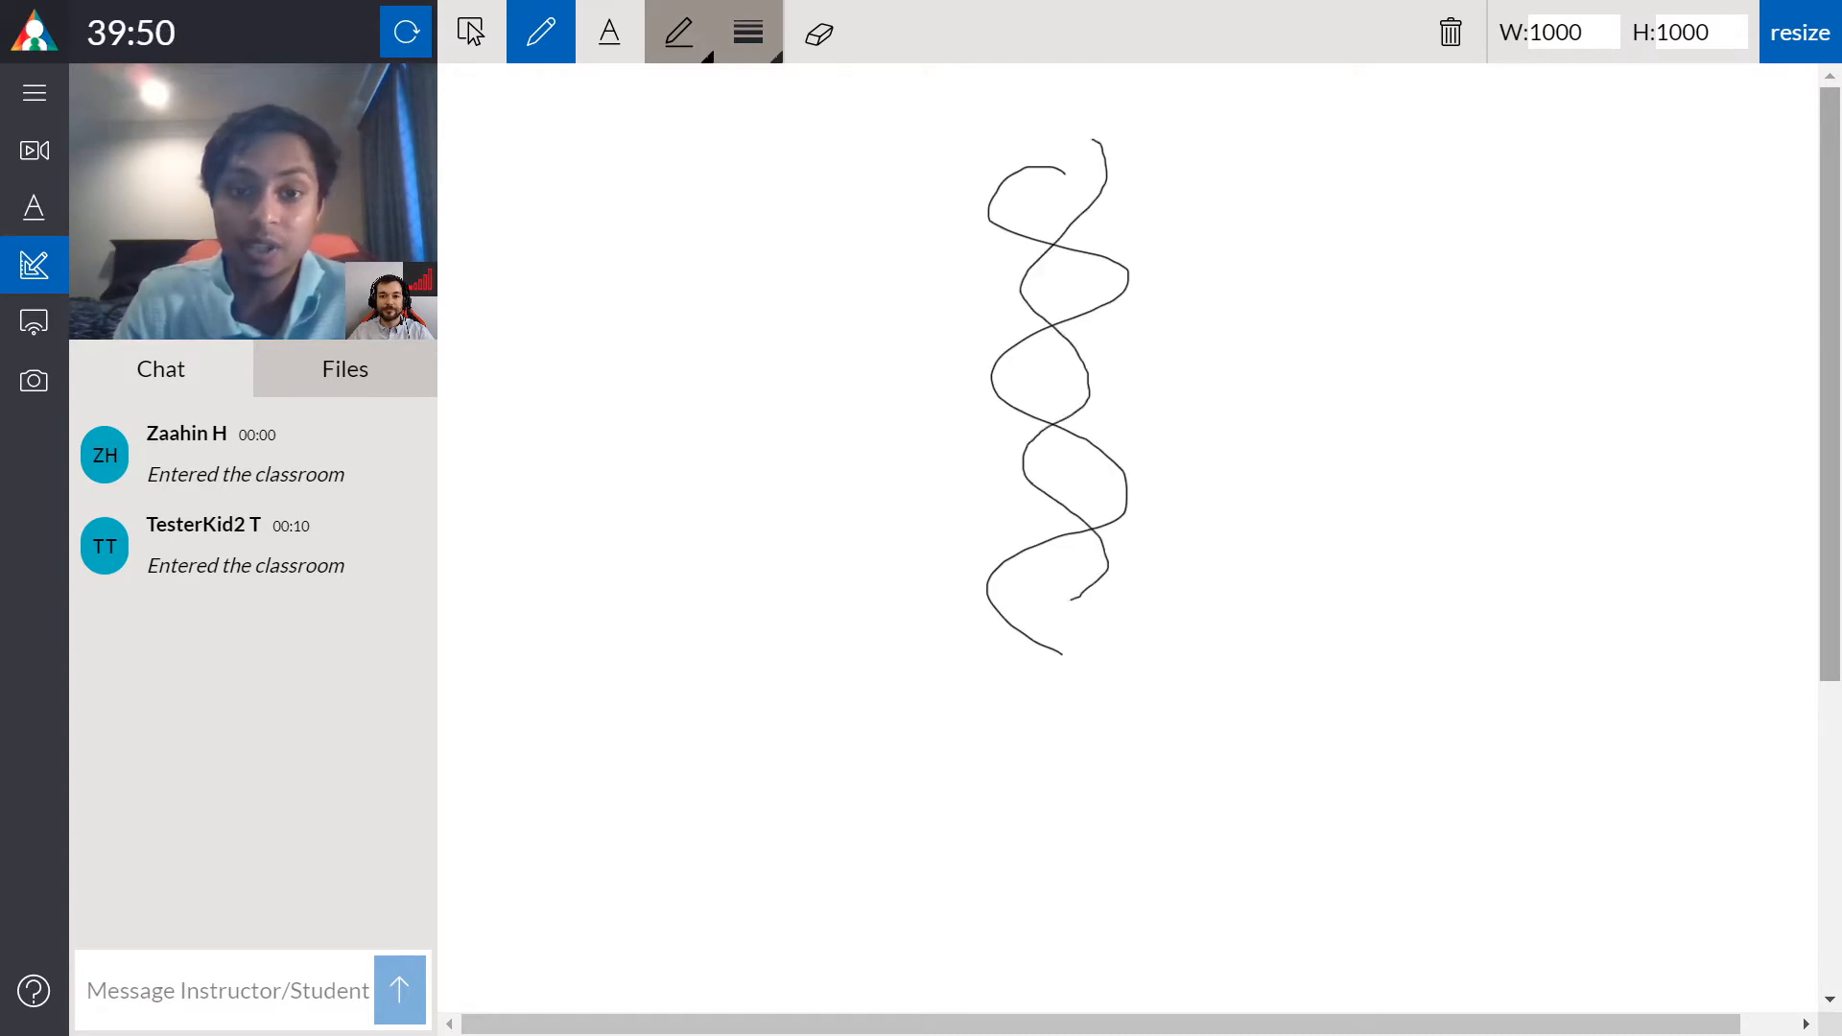
left_click_drag(1021, 576, 1069, 576)
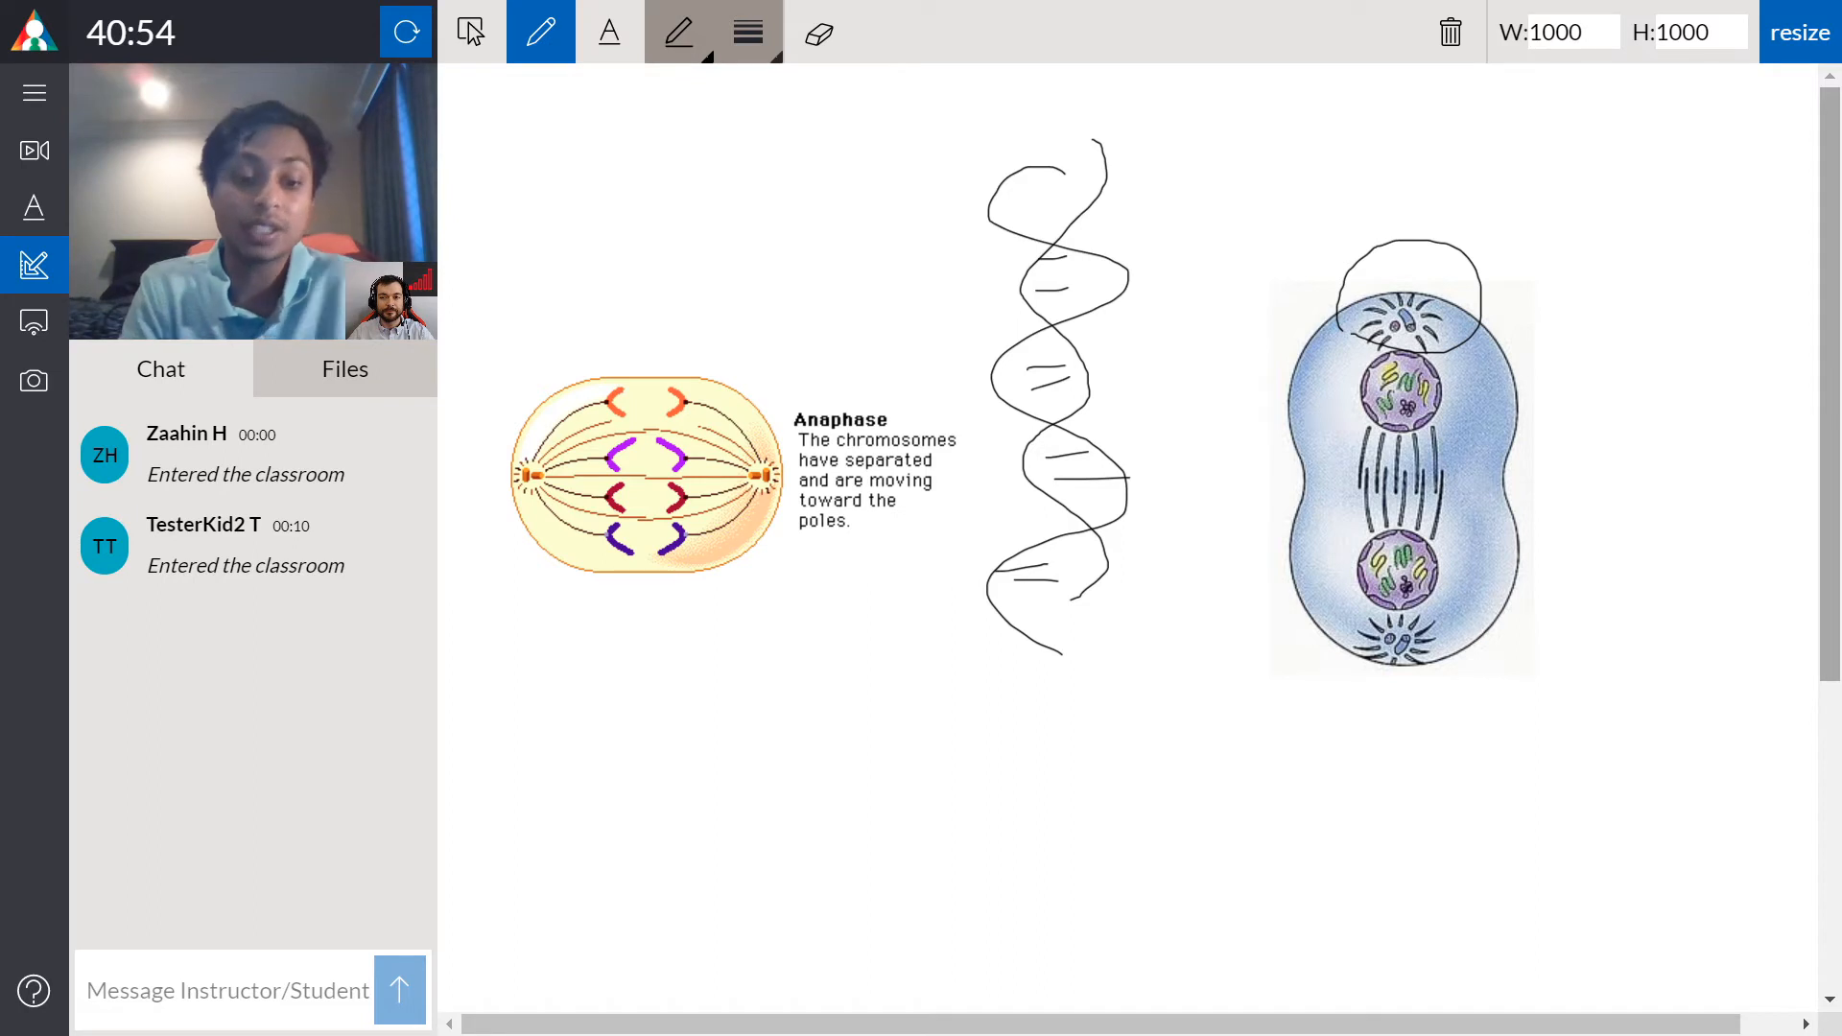
Step: Type the label 'Telophase' beneath the right dividing-cell image
type("Telop")
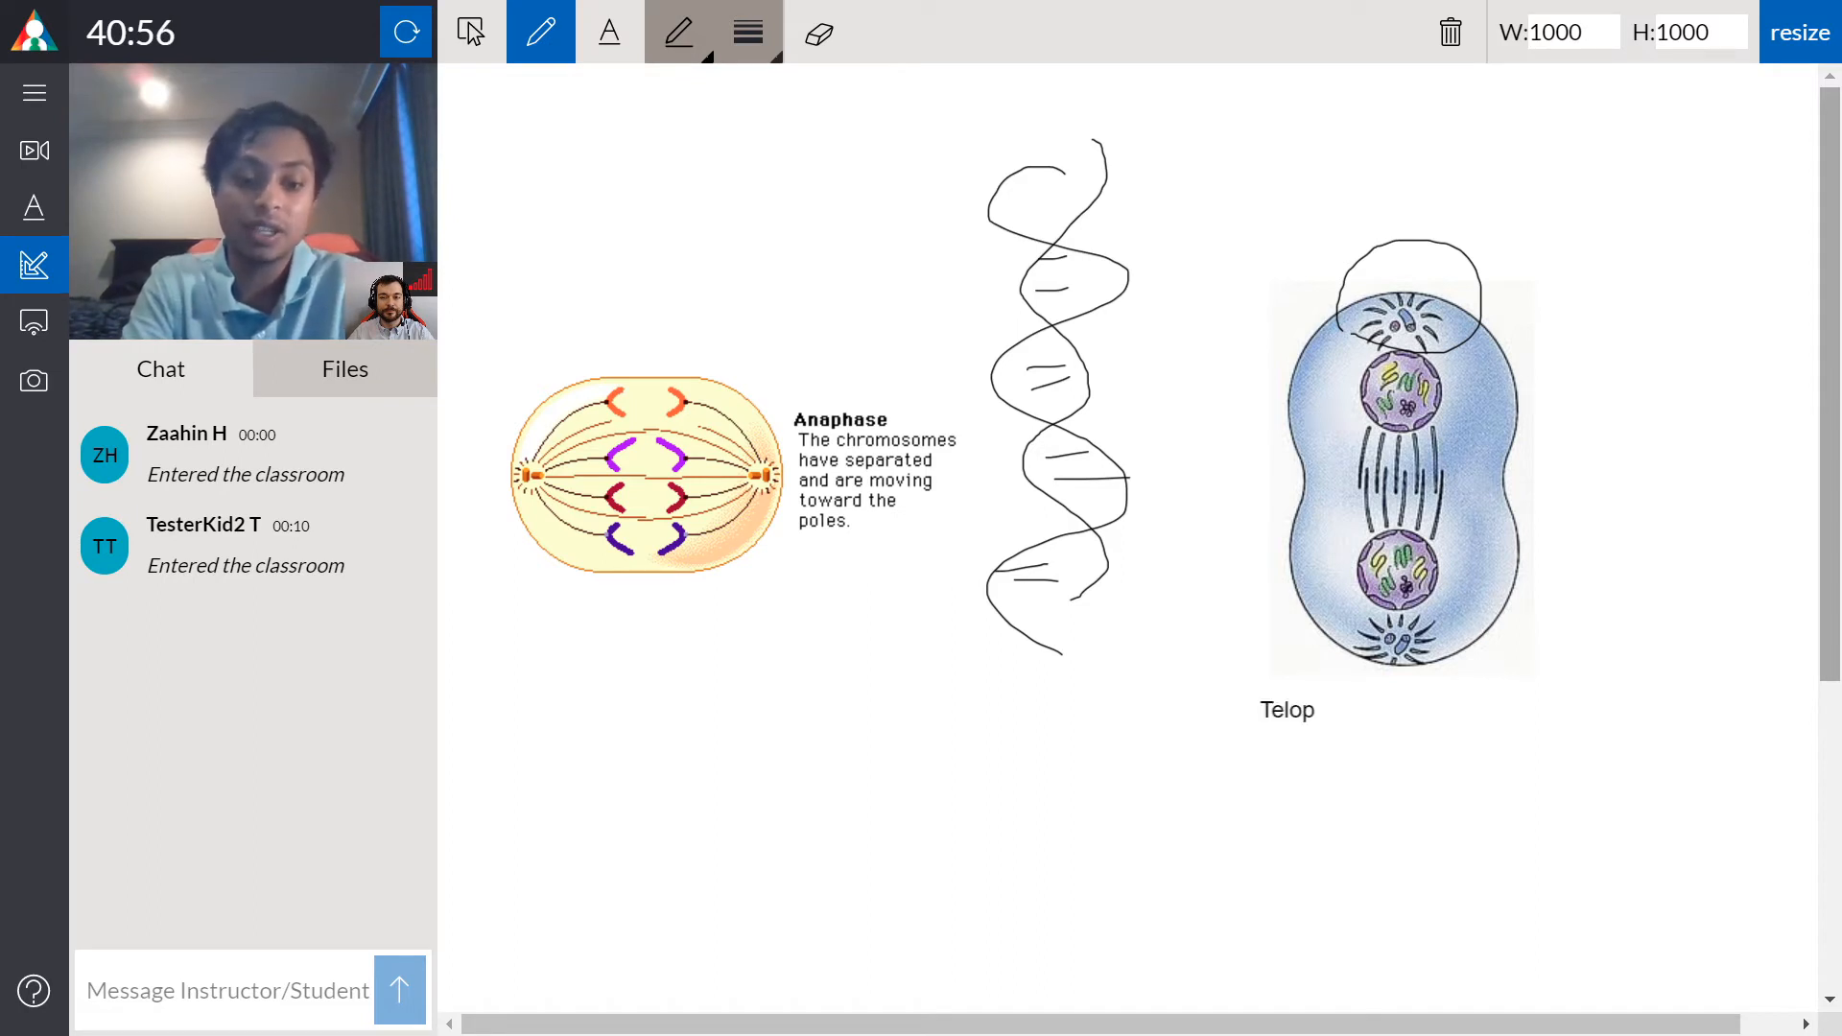
type("hase")
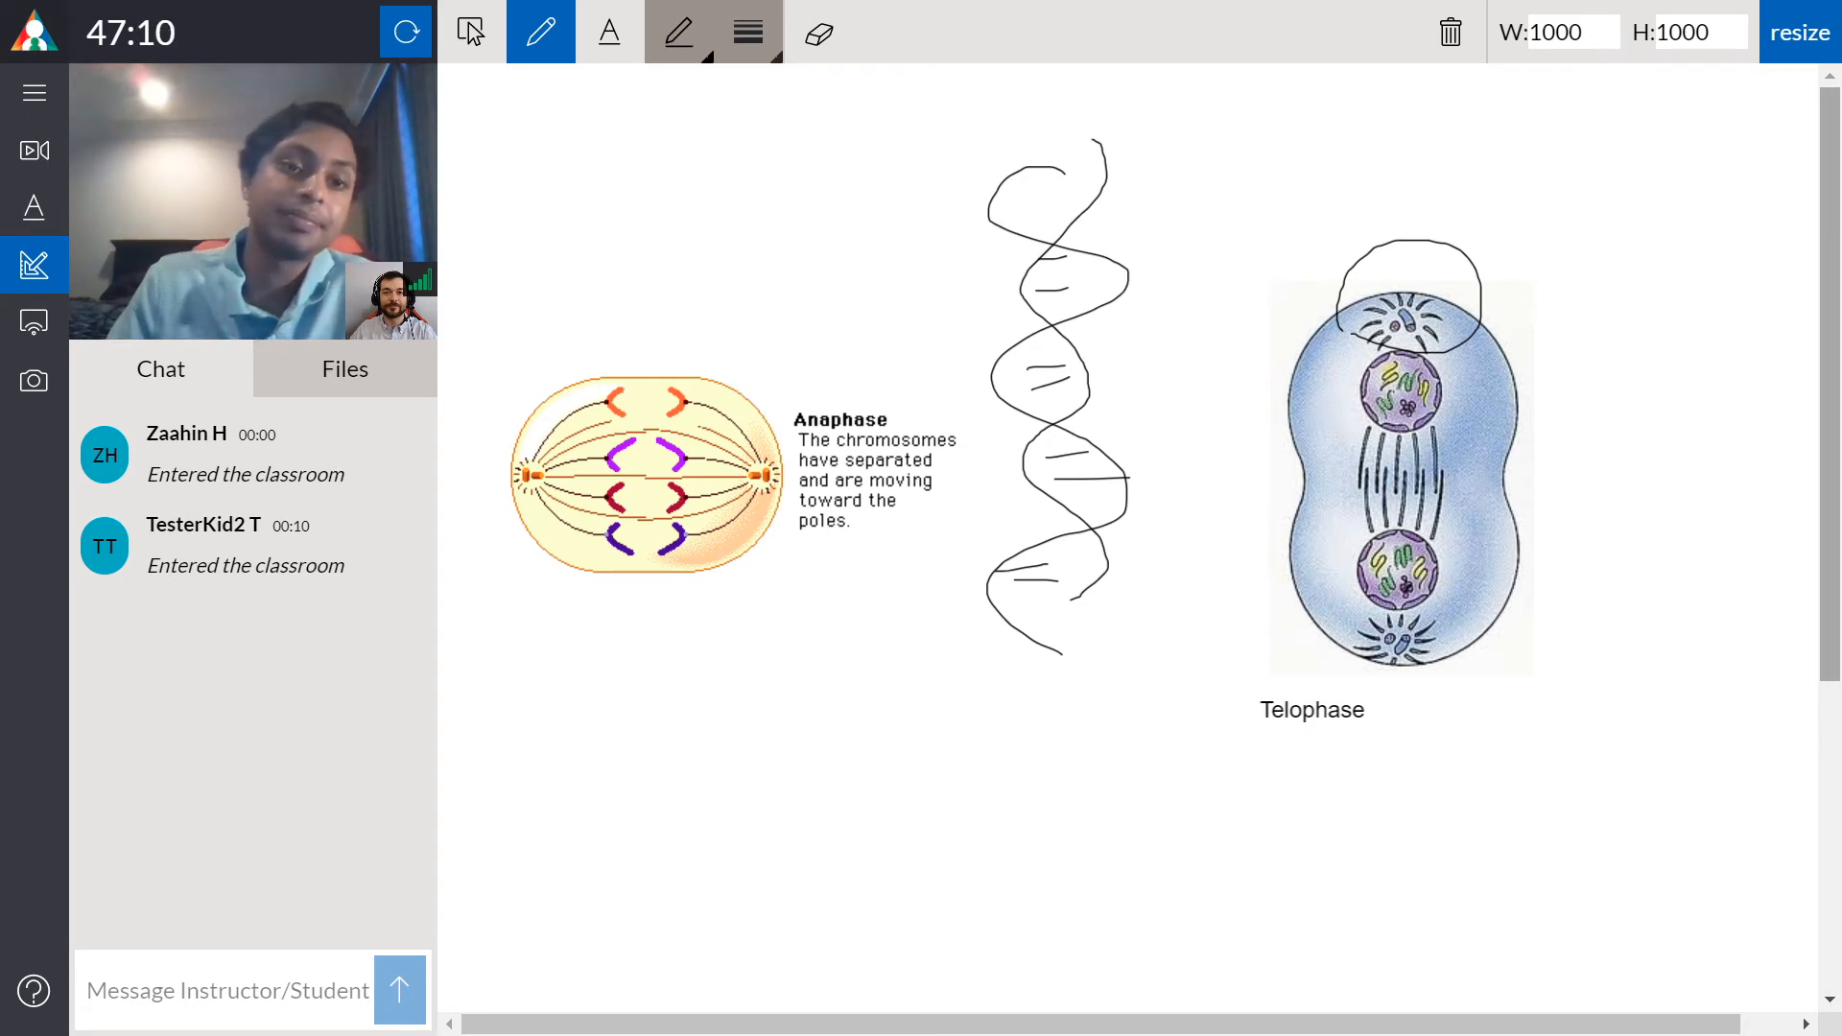
Step: Switch to the writing board showing the mitosis phase notes
left_click(32, 206)
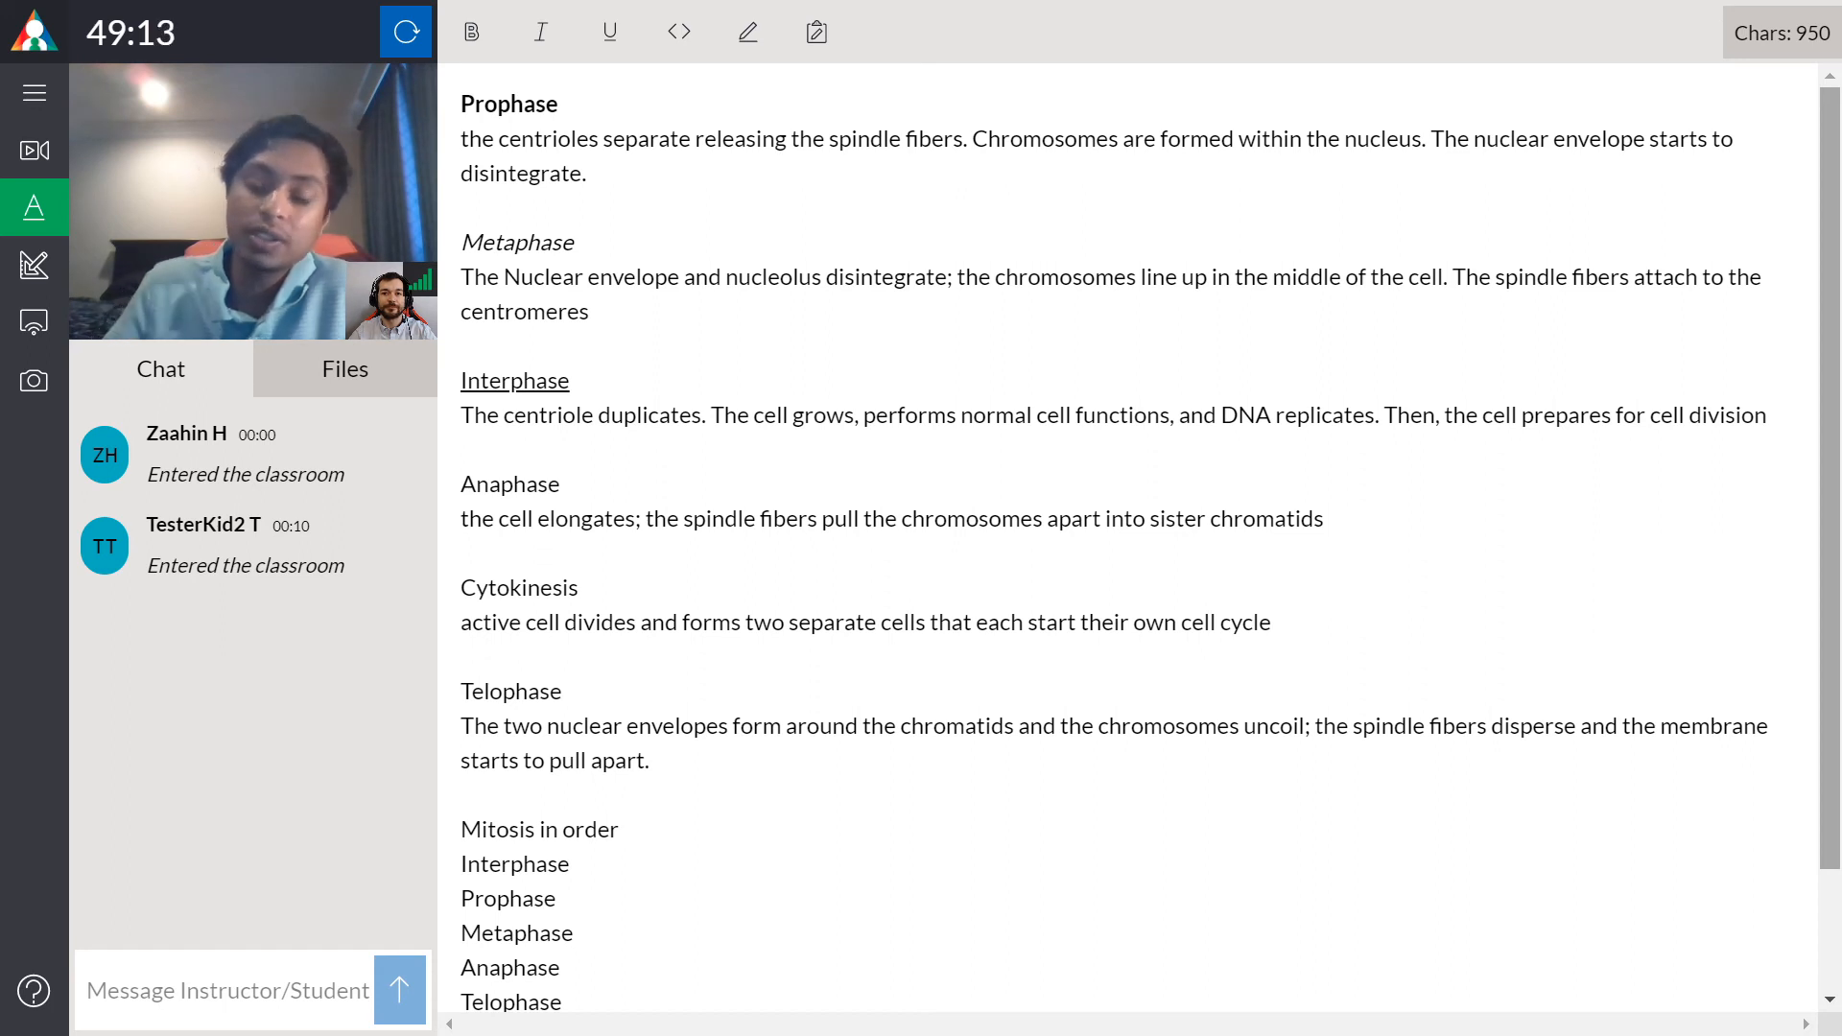
Step: Open the screen share area and choose Share My Screen
left_click(32, 331)
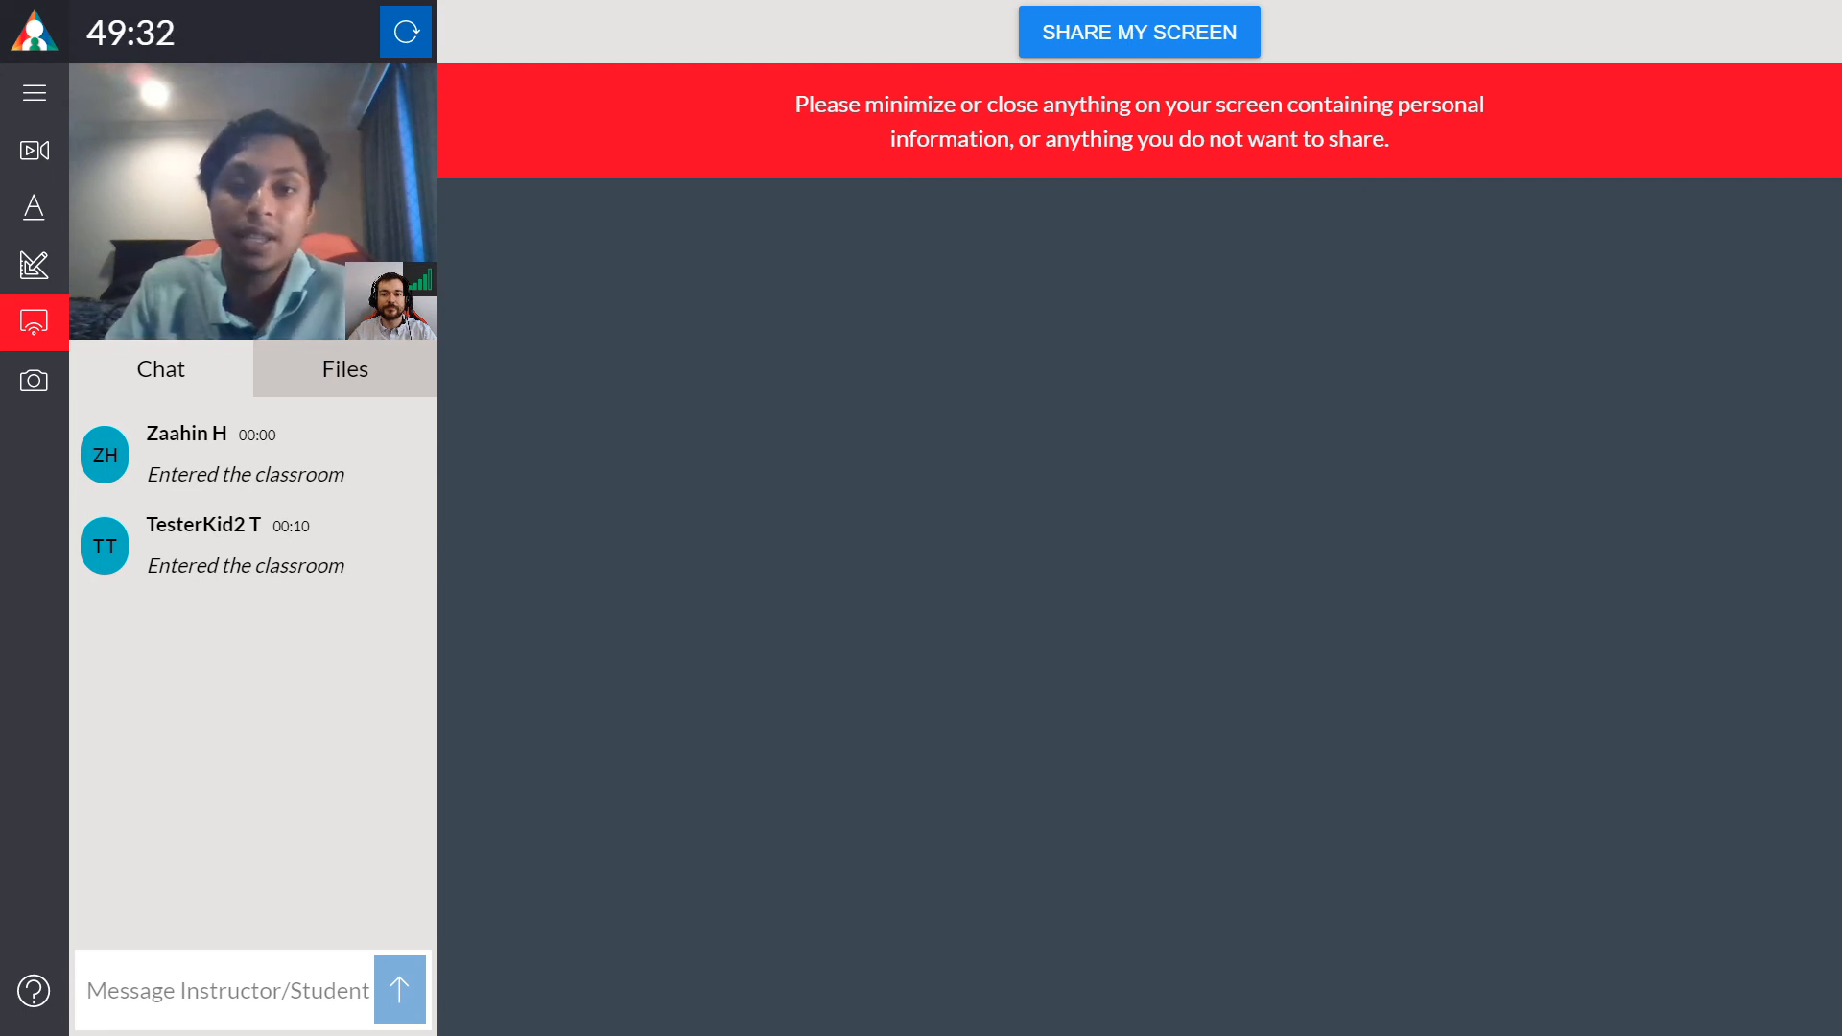
left_click(1139, 30)
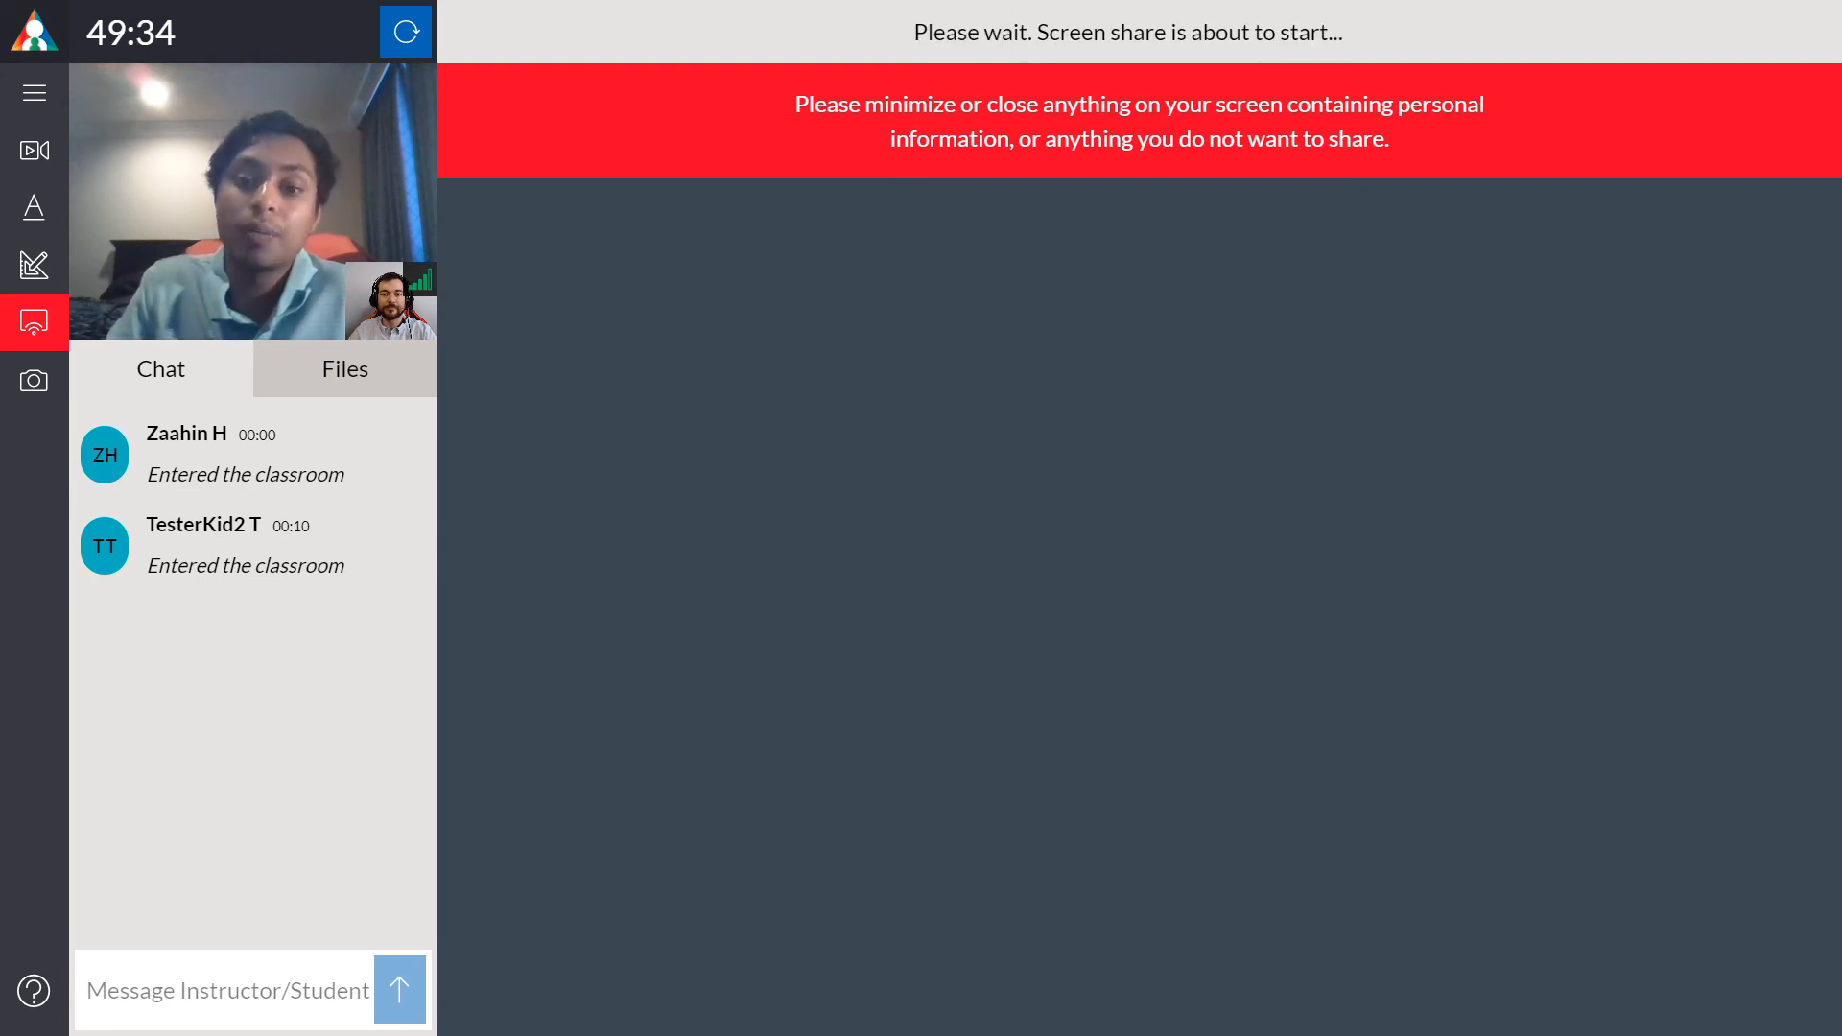